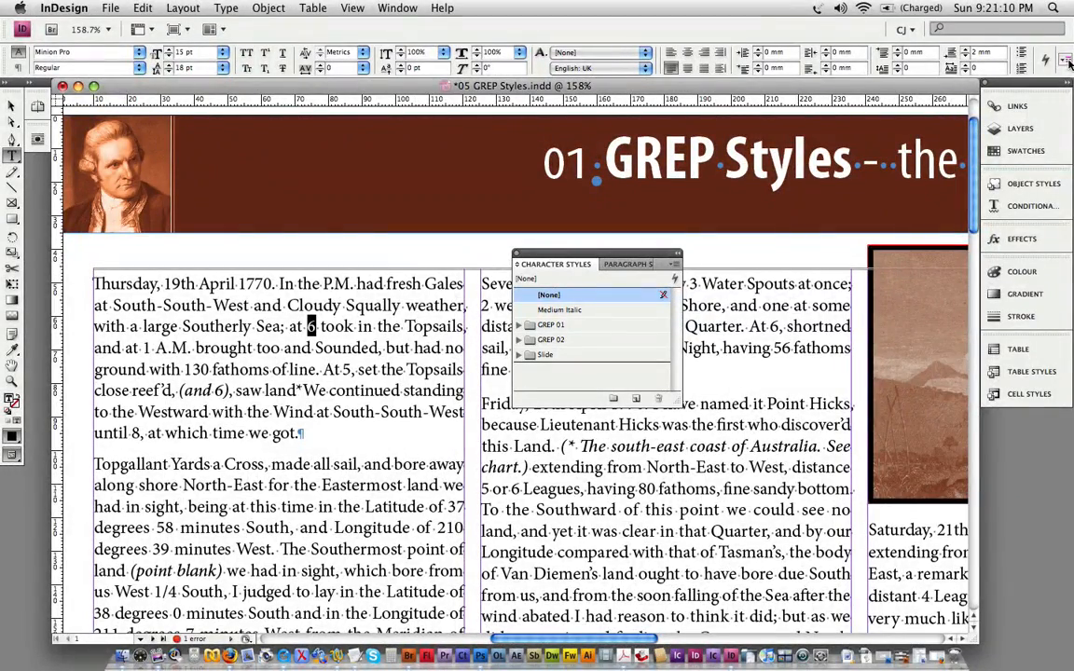
Step: Bring up the Character Styles panel flyout menu to reach New Character Style
left_click(1063, 61)
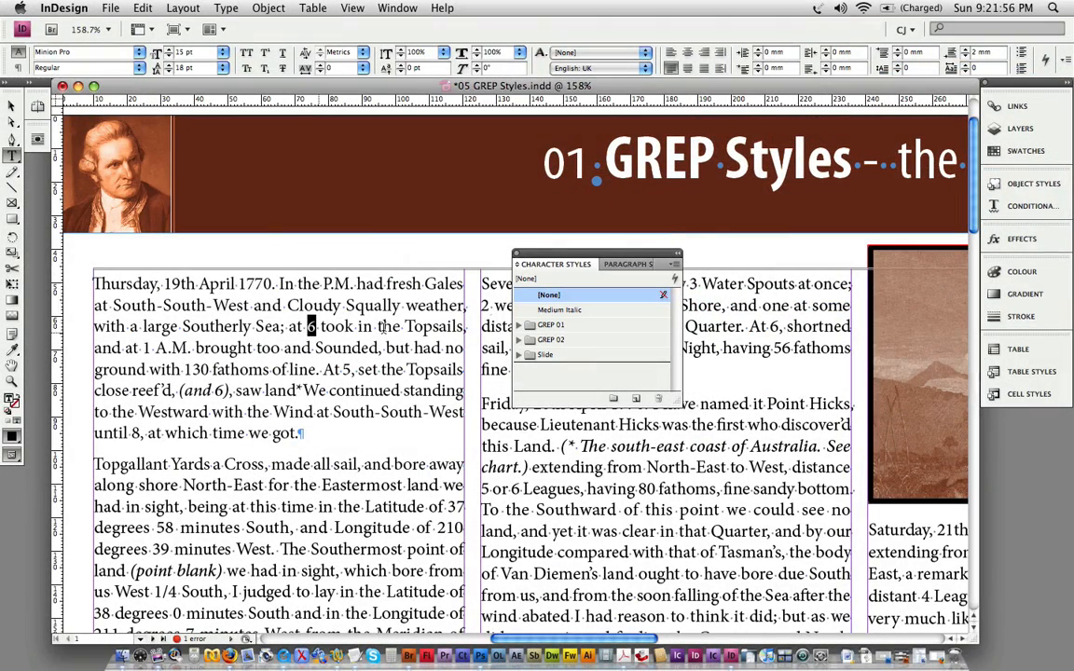
left_click(674, 278)
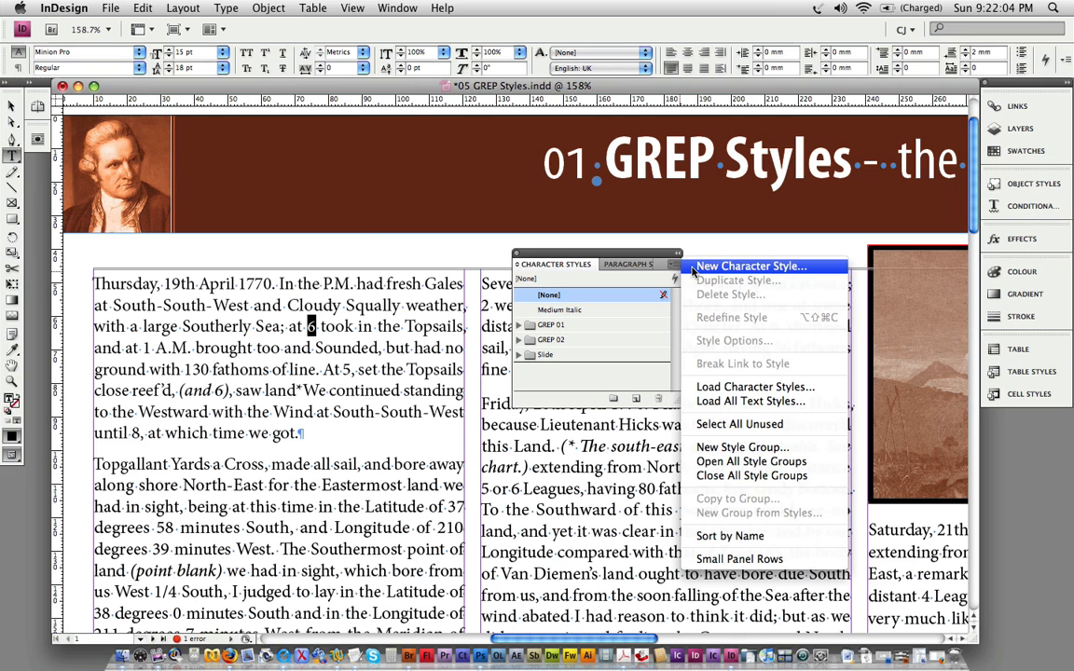
Step: Create a character style named 'Proportional Oldstyle' without applying it to the selection
left_click(749, 266)
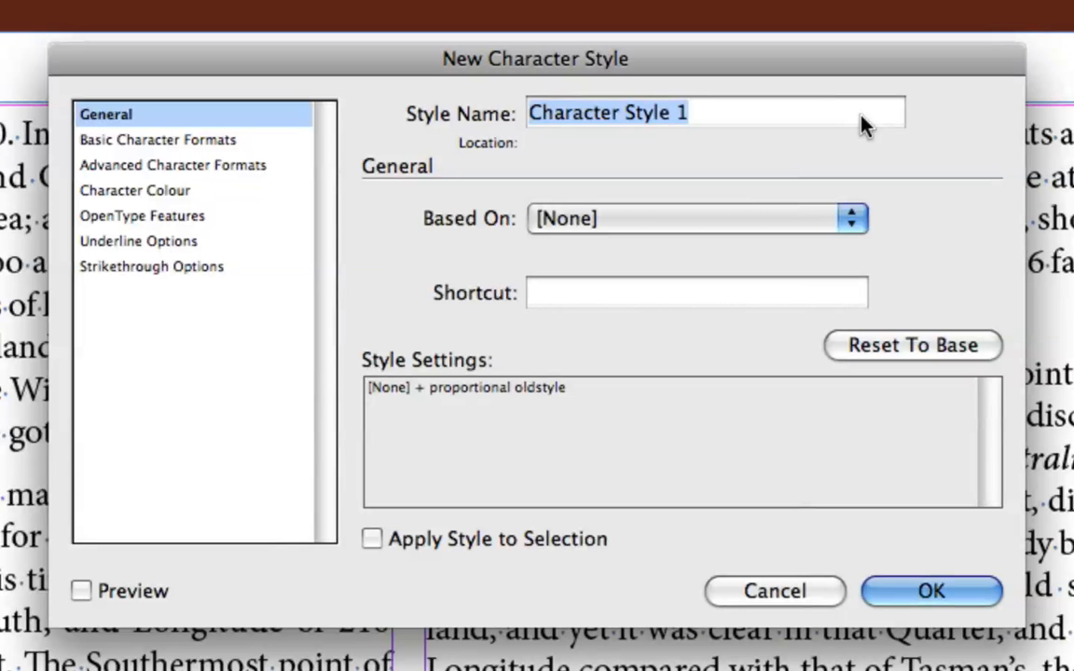
type("P")
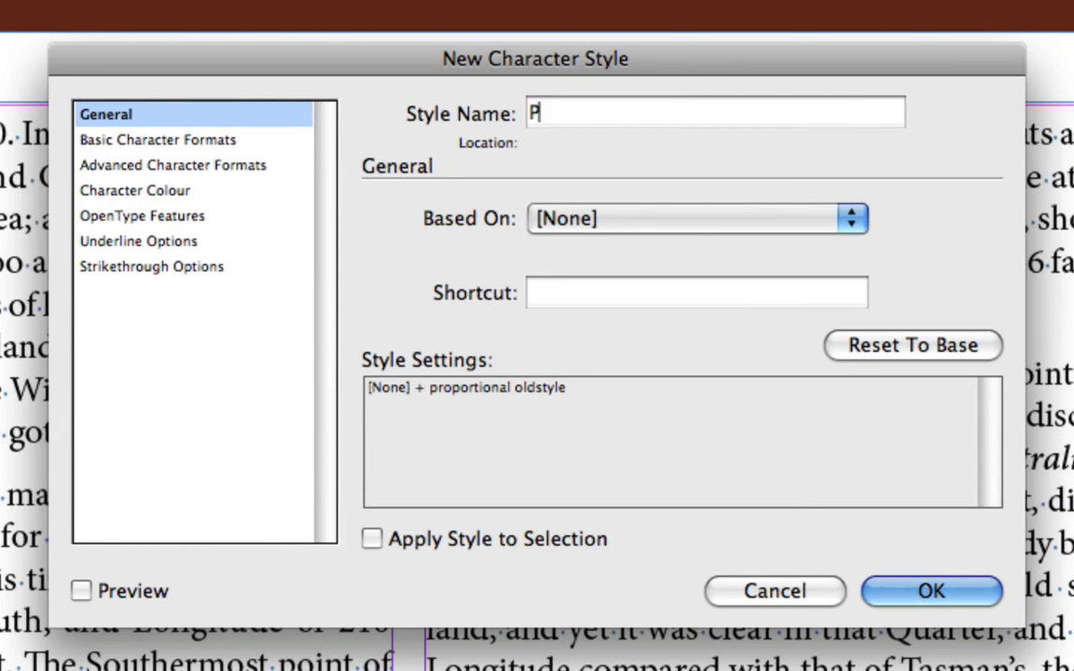
type("roporti")
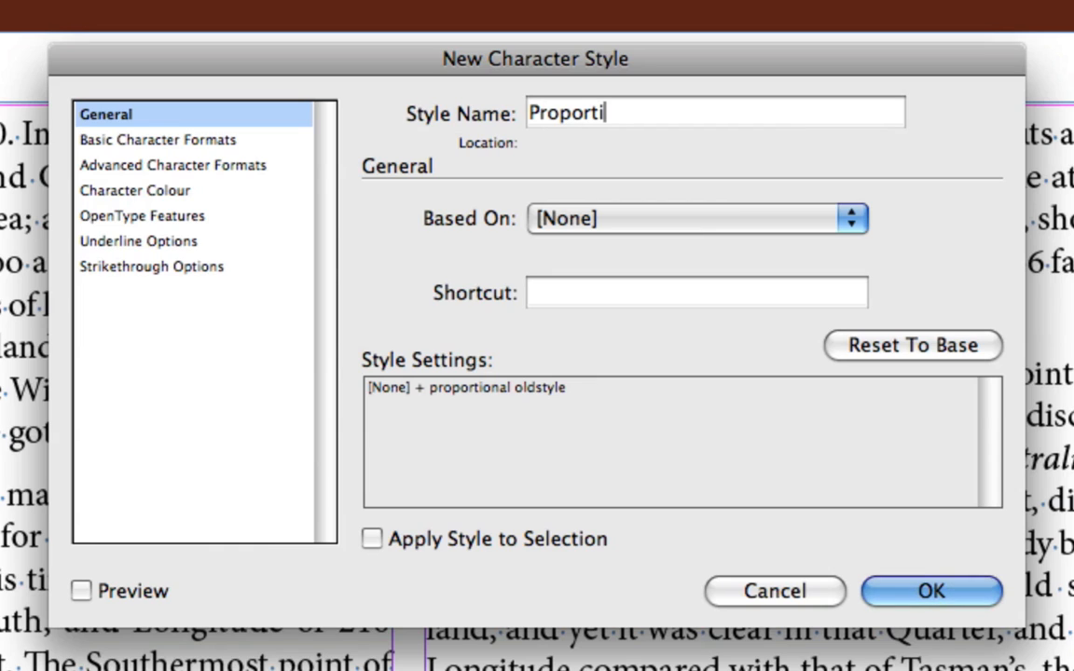
type("onal")
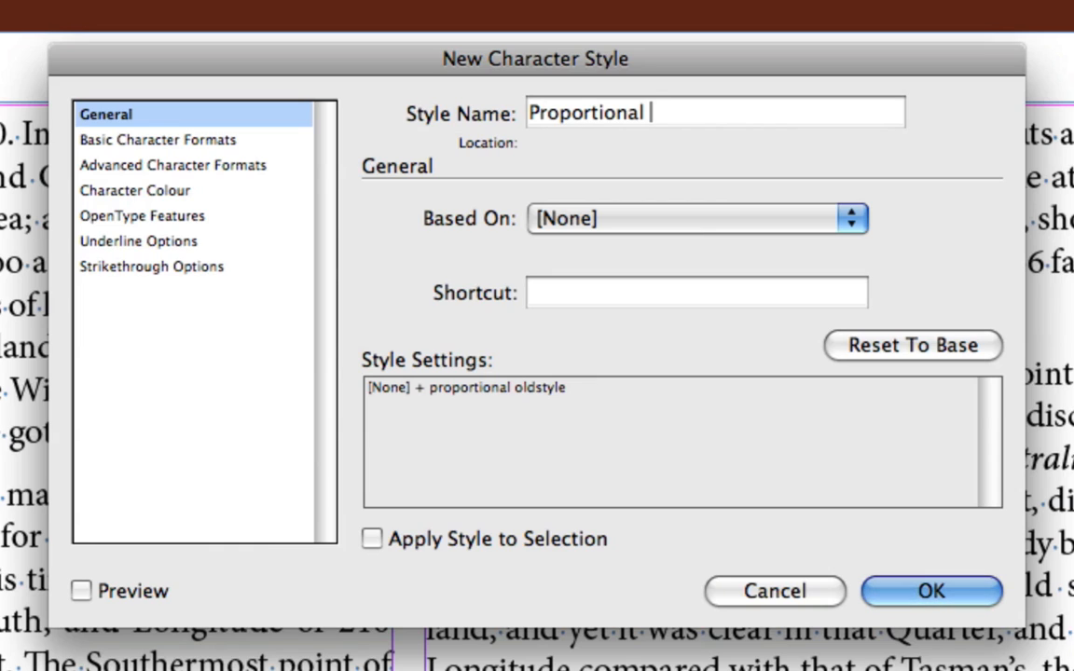
type("Oldstyle")
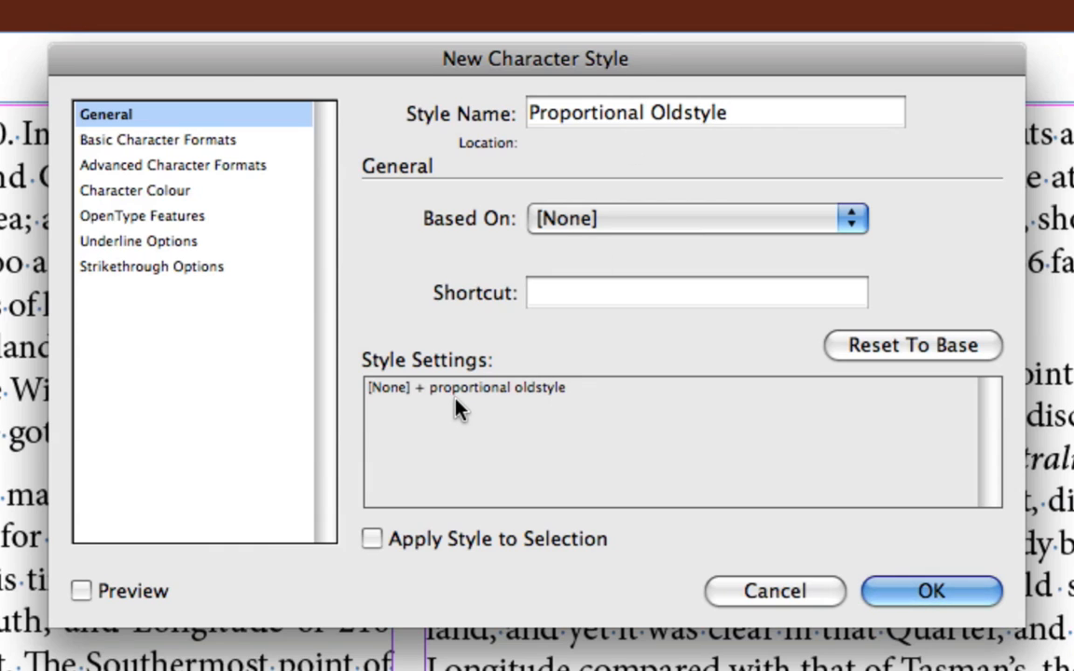
mouse_move(527, 416)
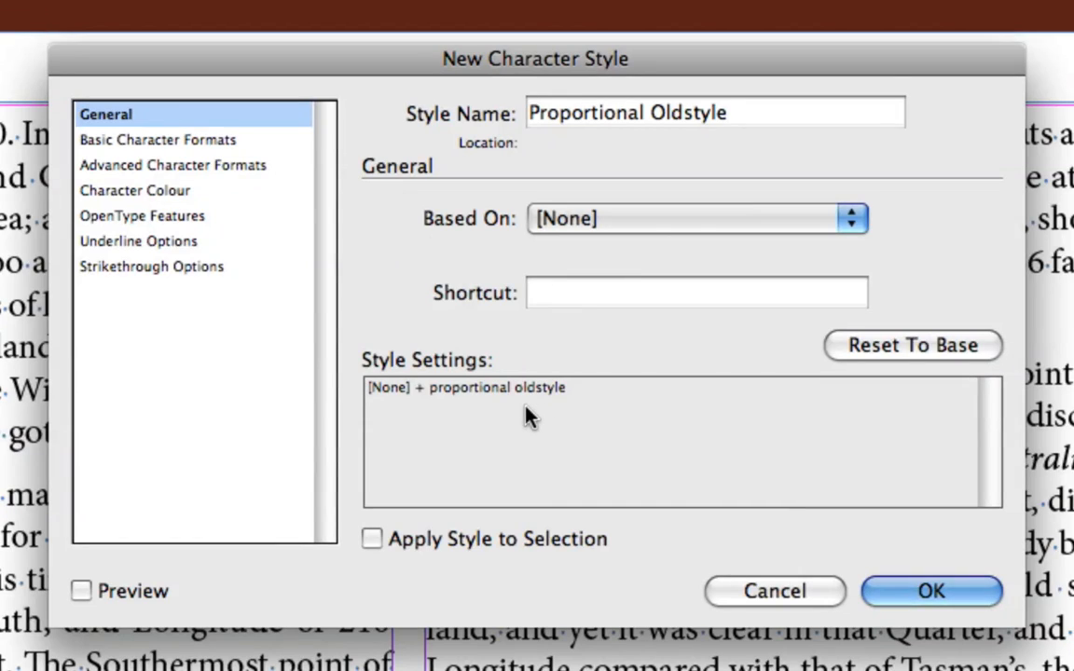
mouse_move(520, 408)
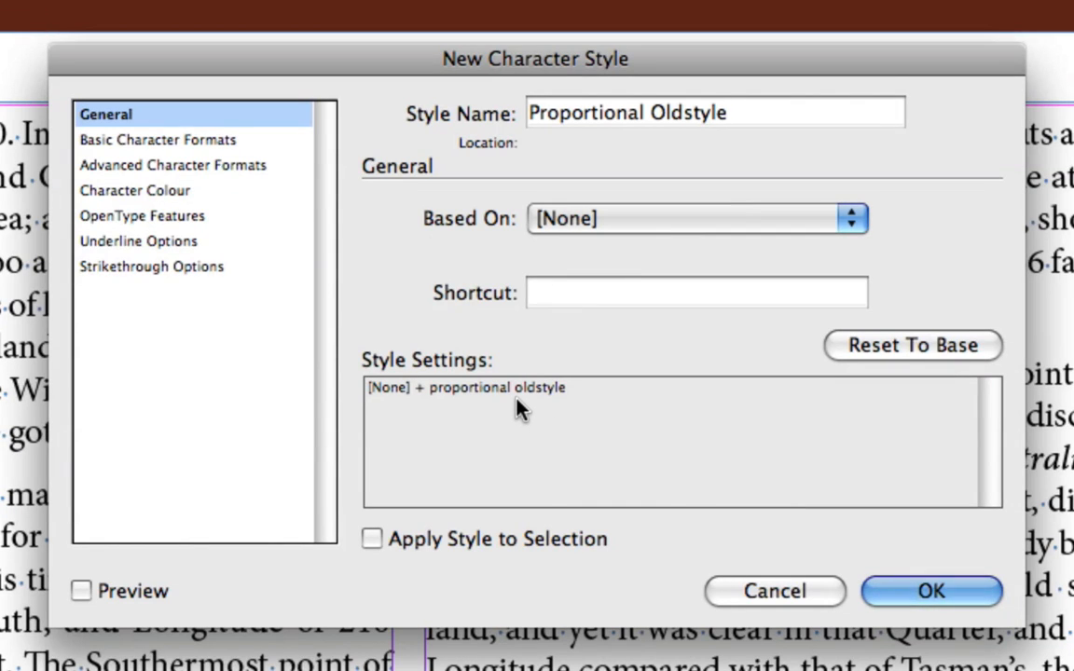
mouse_move(515, 419)
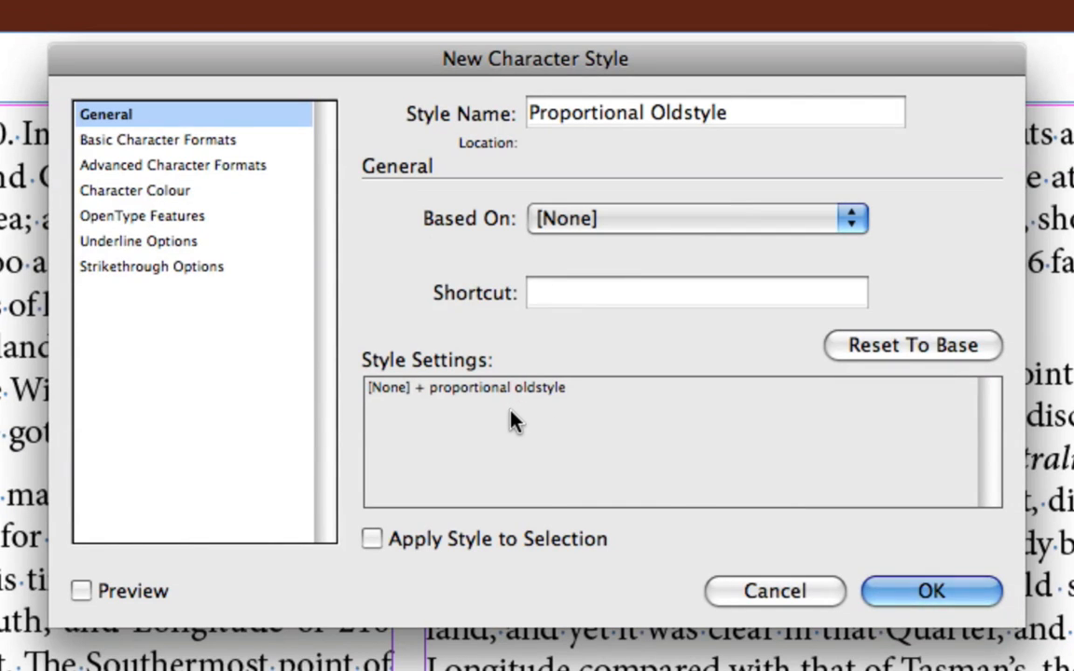
mouse_move(495, 410)
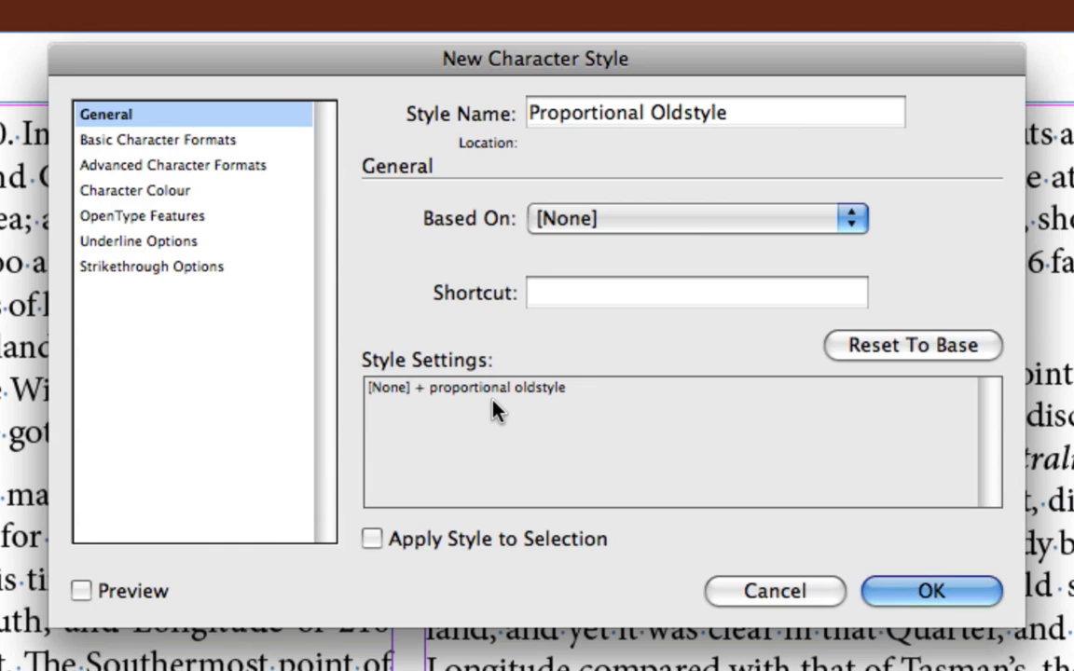
left_click(727, 112)
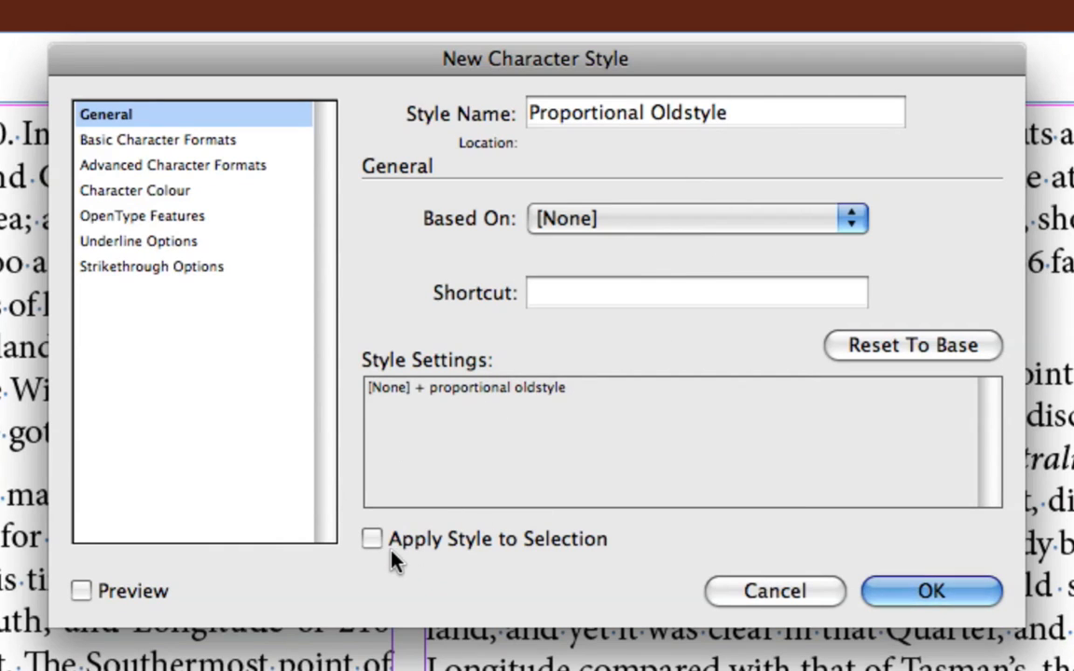
mouse_move(366, 560)
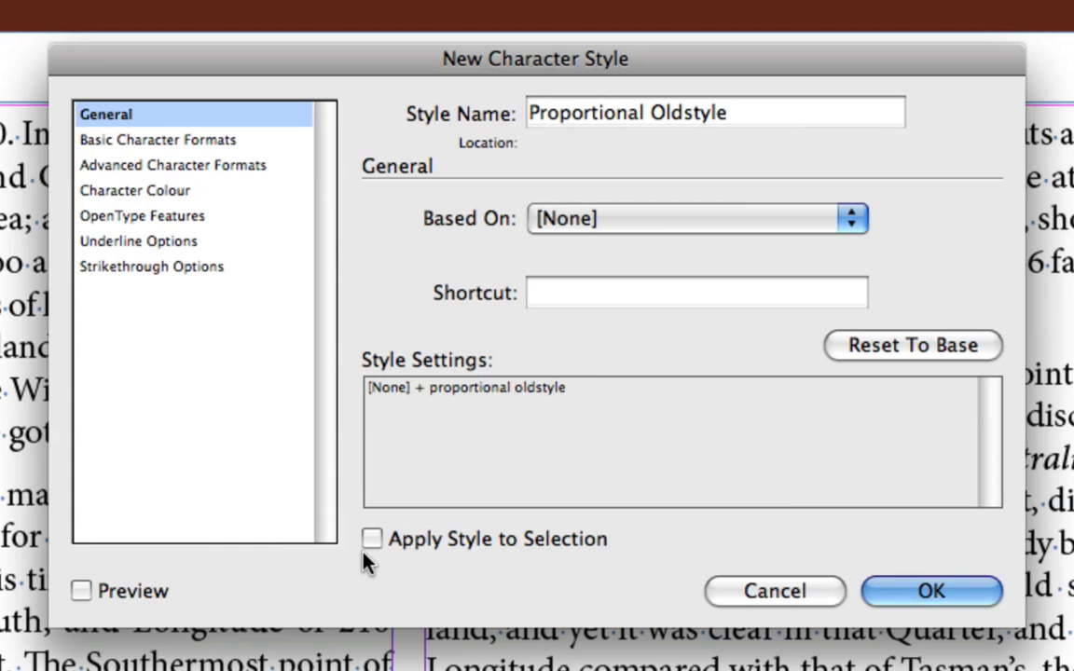
left_click(715, 112)
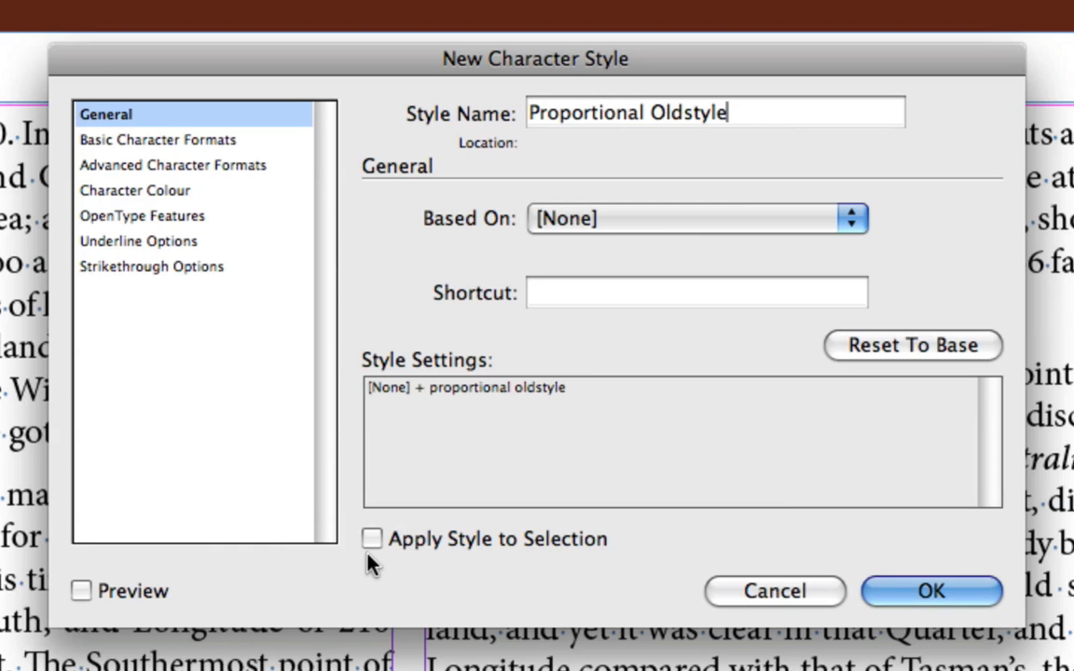
left_click(929, 591)
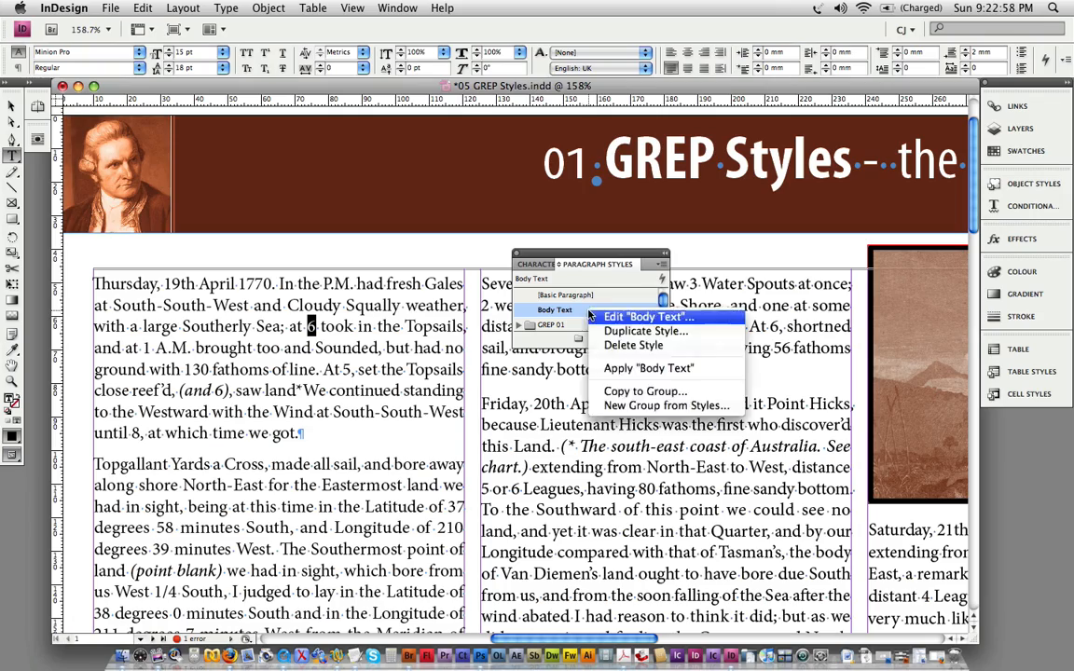
Step: Choose Edit "Body Text" from the Body Text paragraph style's context menu
left_click(649, 316)
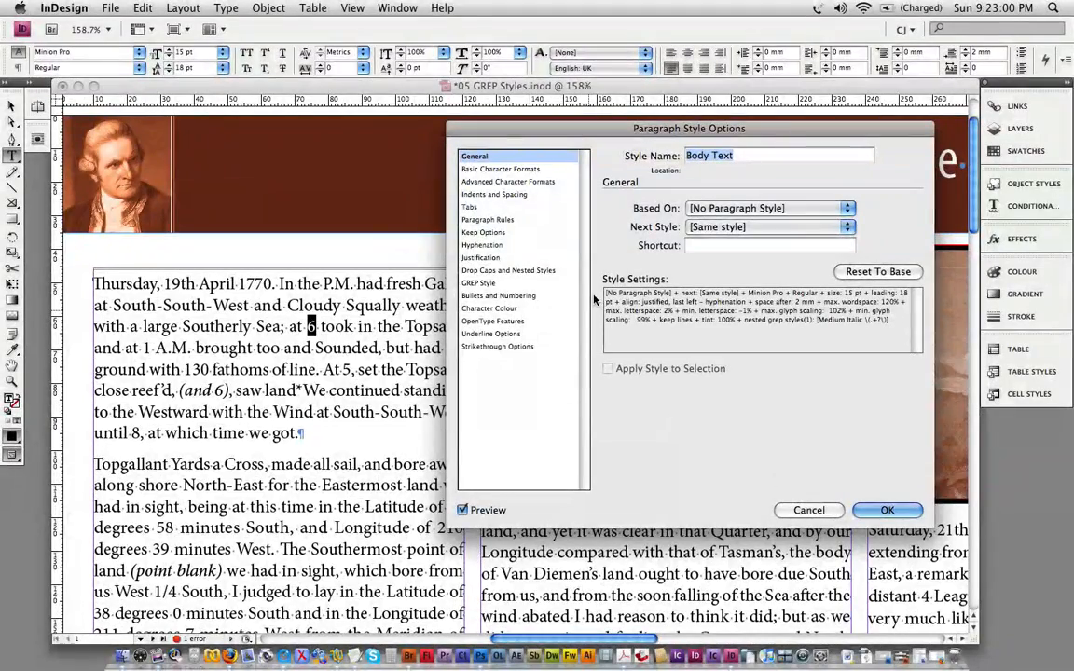
Step: Add a new GREP style to Body Text that applies the Proportional Oldstyle character style
left_click(478, 283)
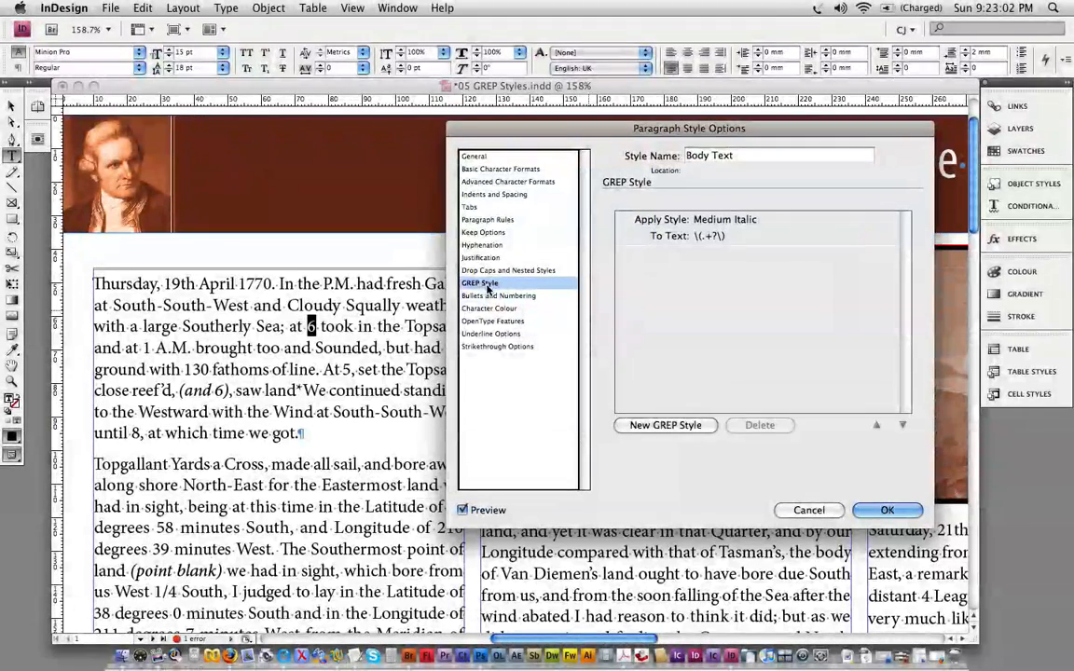
left_click(665, 425)
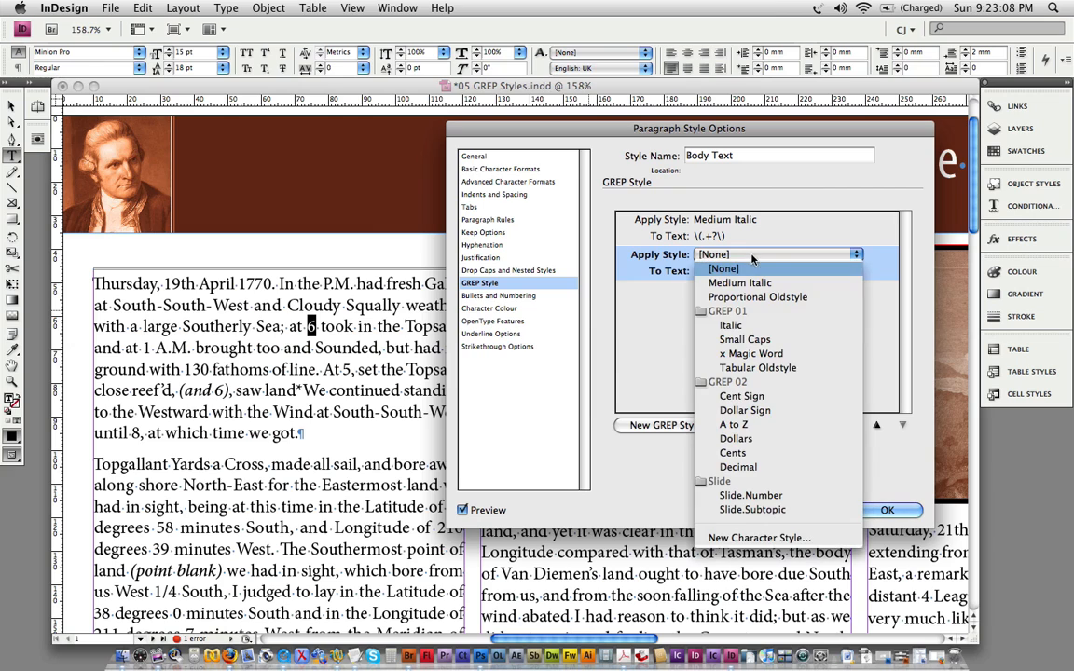
left_click(757, 296)
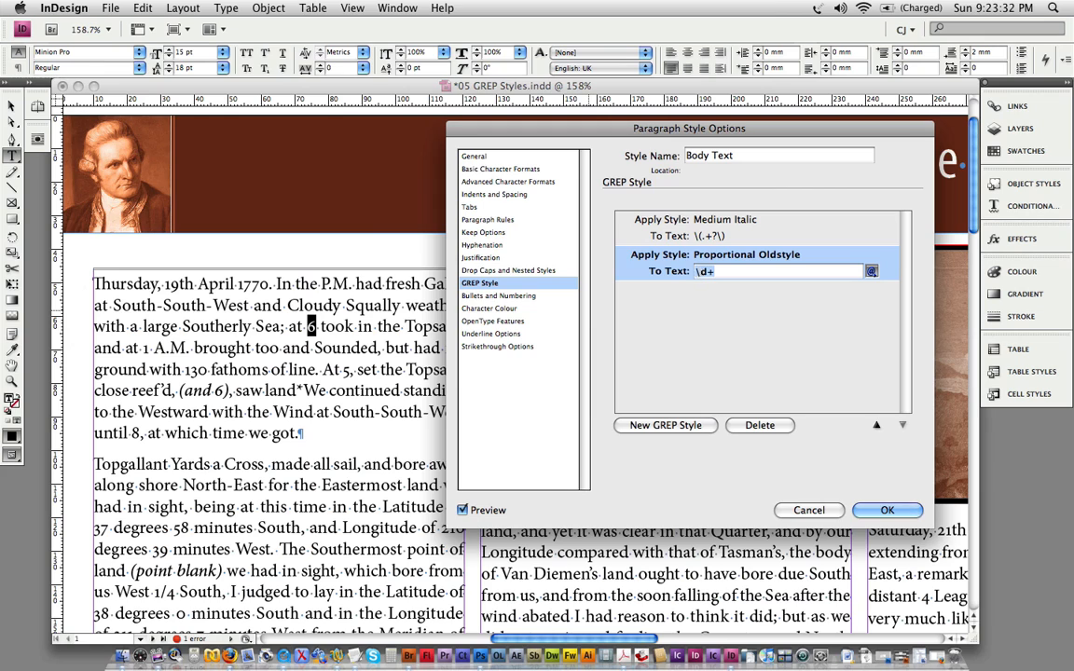
Step: Build the \d+ pattern from Any Digit and One or More Times, then save Body Text
left_click(871, 270)
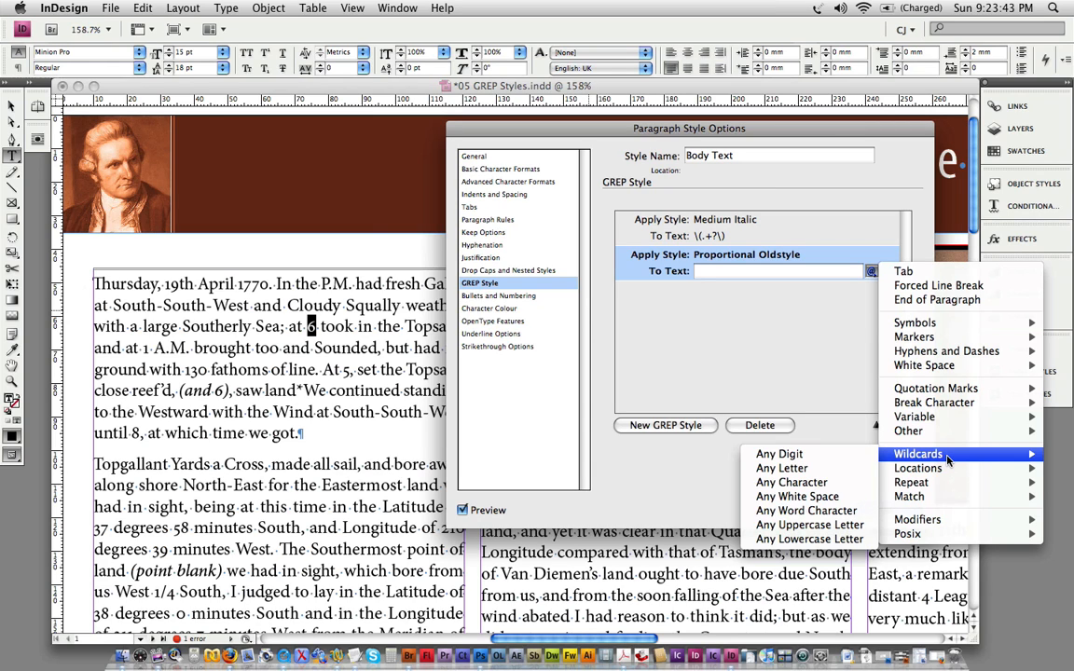
mouse_move(780, 454)
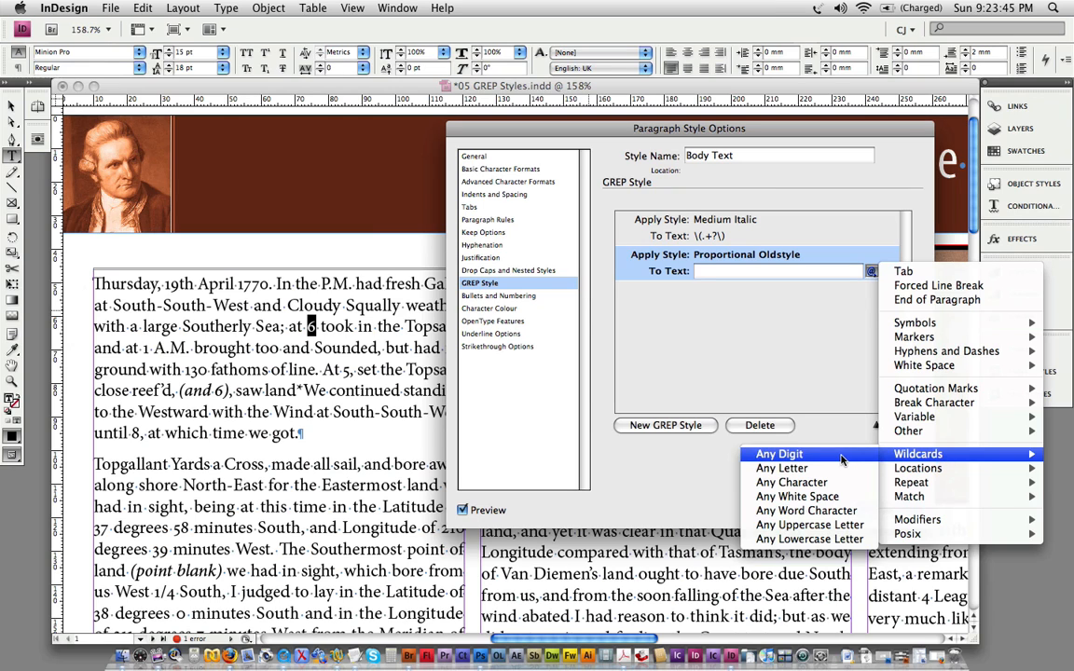
left_click(778, 454)
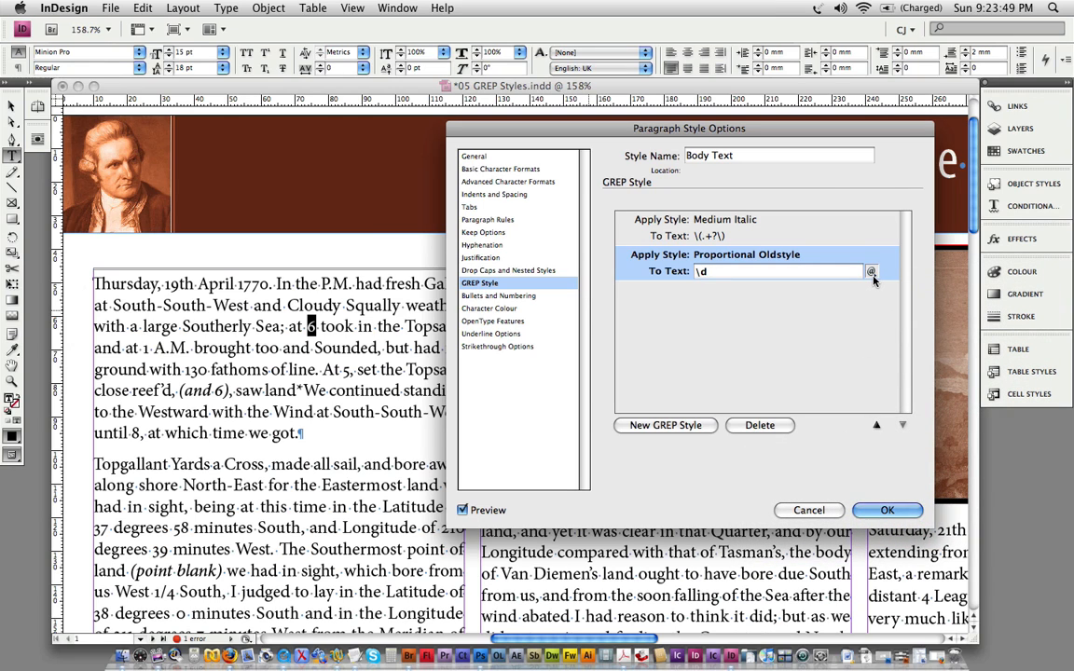
left_click(774, 270)
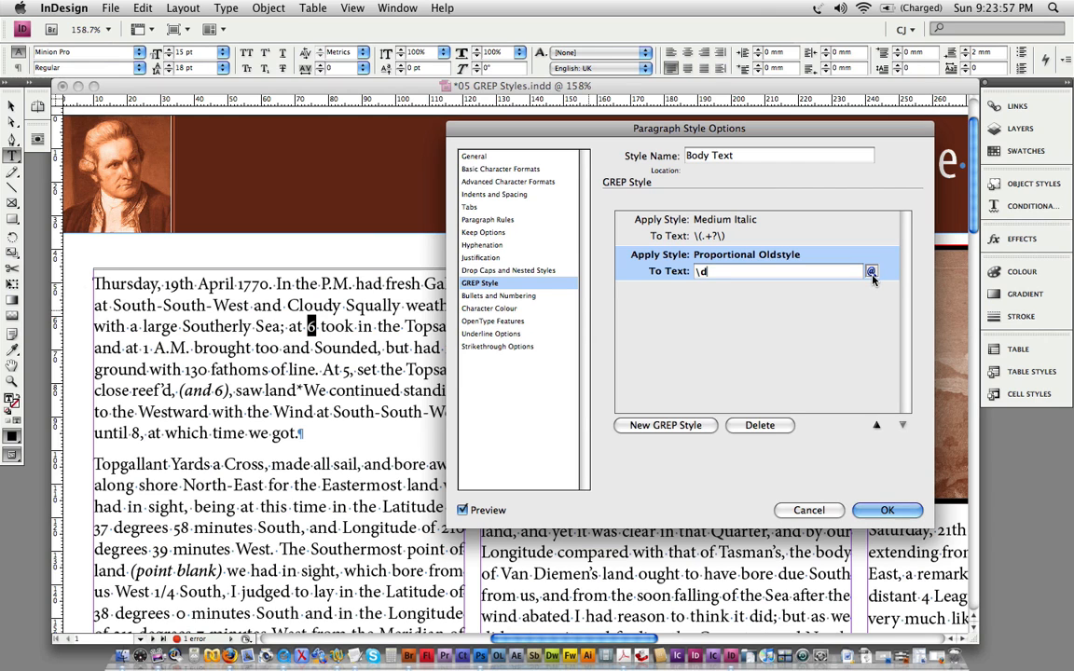
left_click(871, 271)
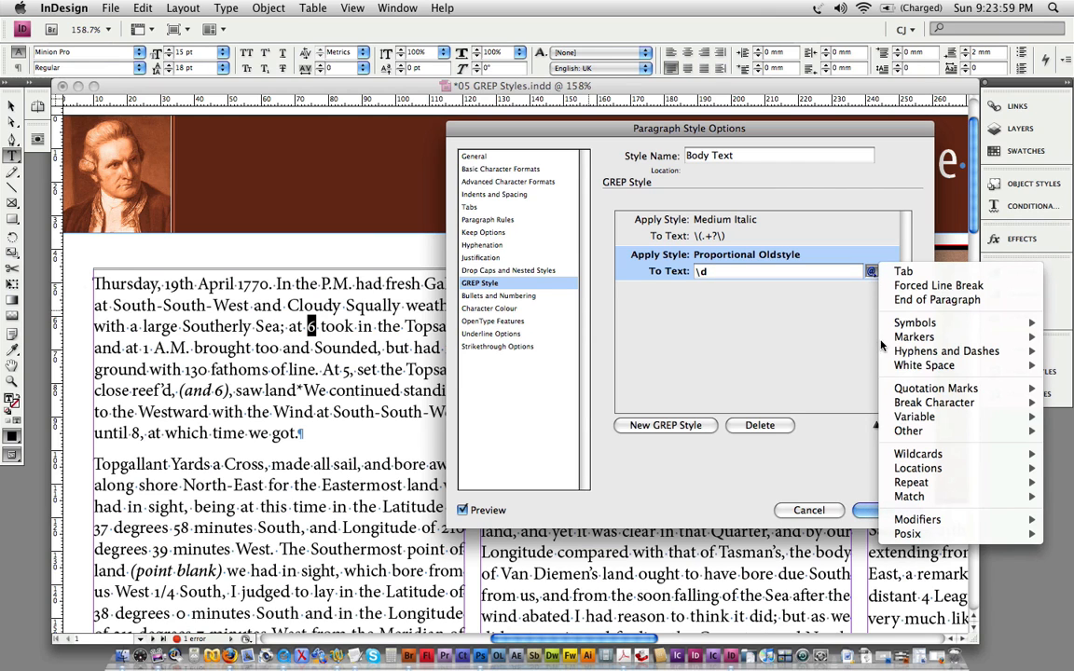
left_click(911, 482)
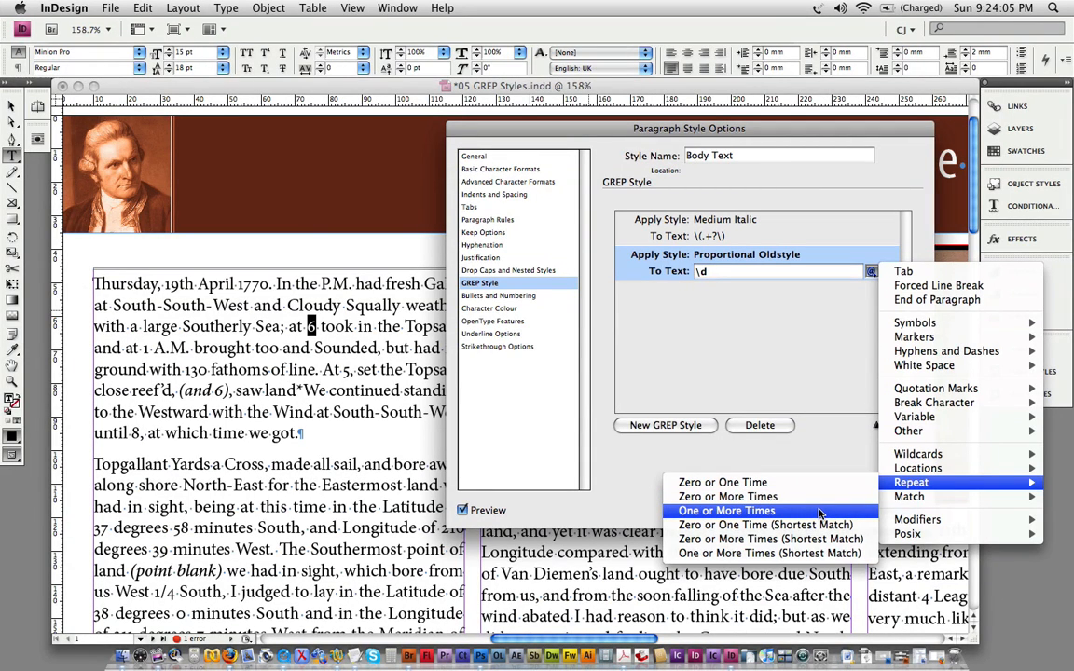
left_click(726, 511)
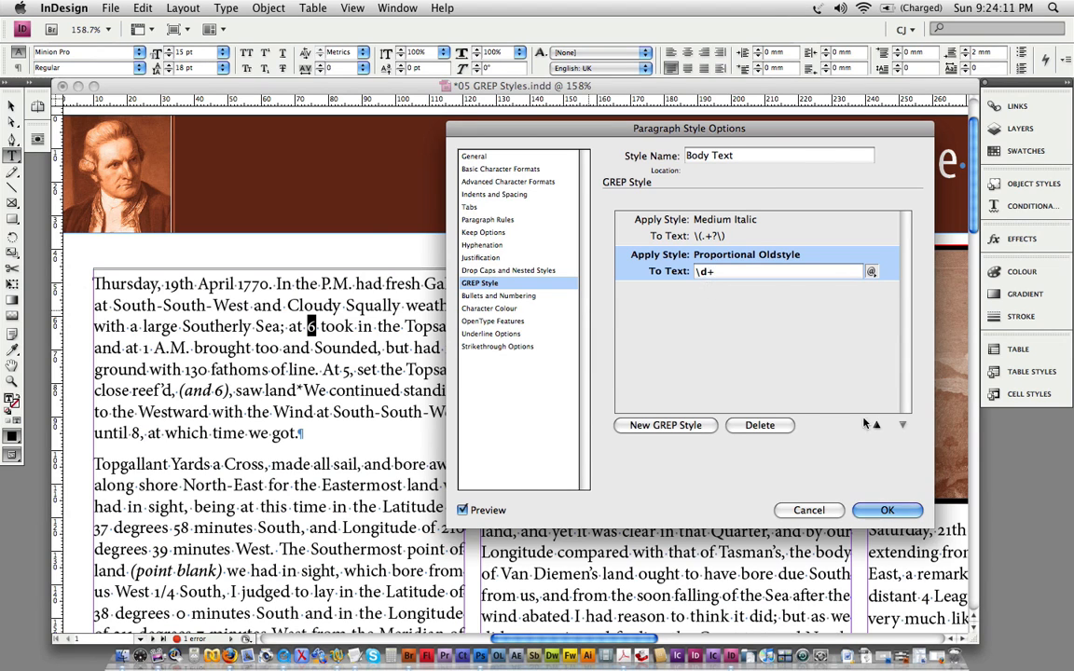
left_click(887, 510)
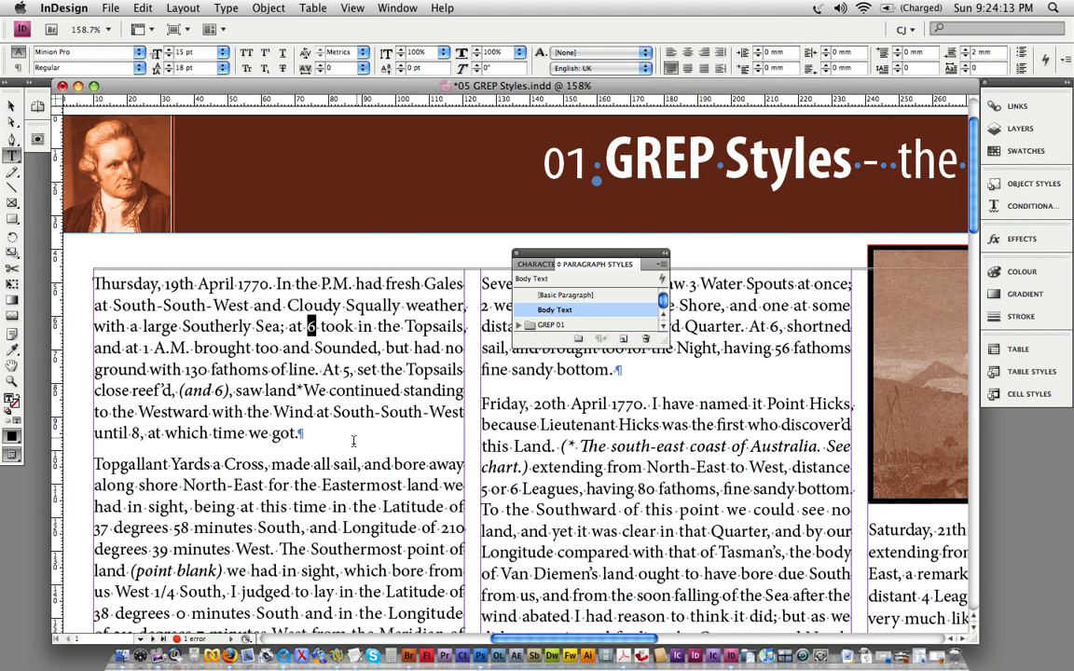